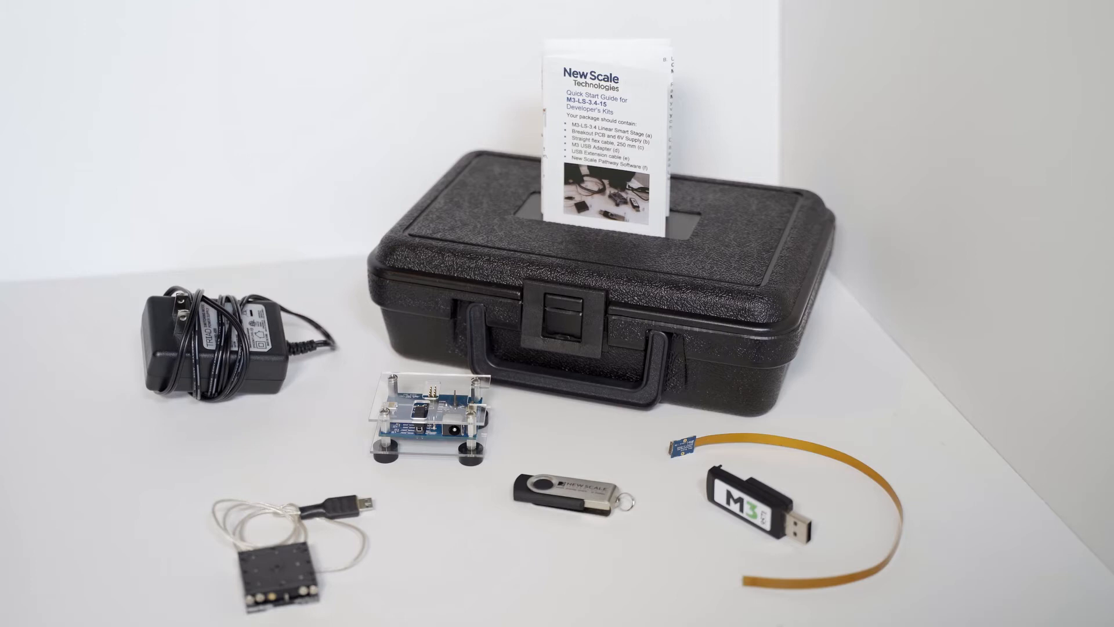
{"action": "left_click", "coordinate": [272, 560]}
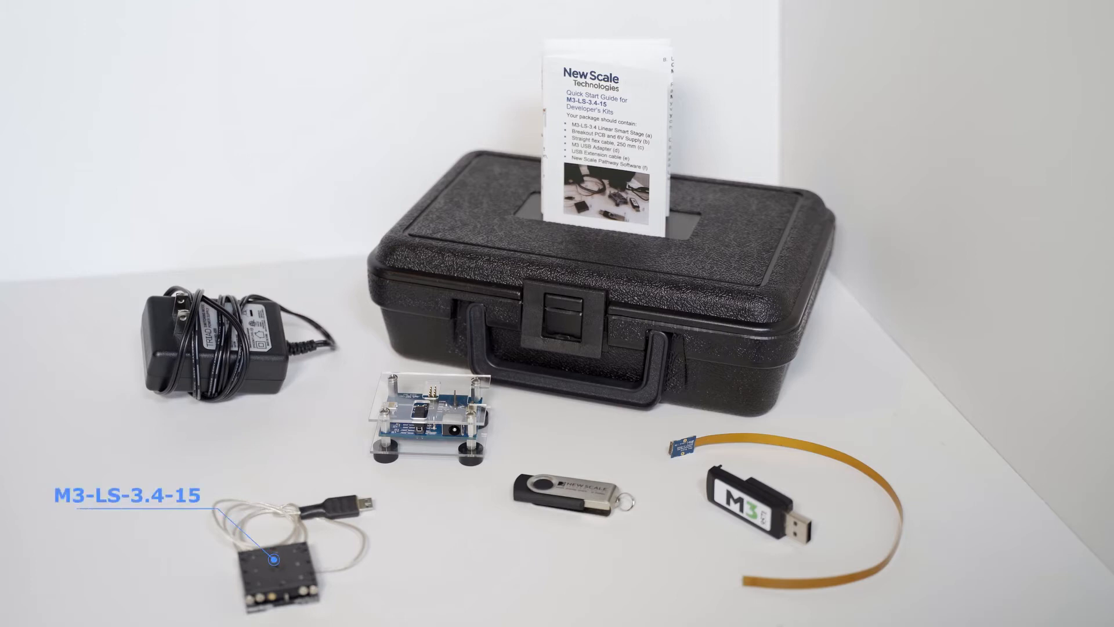